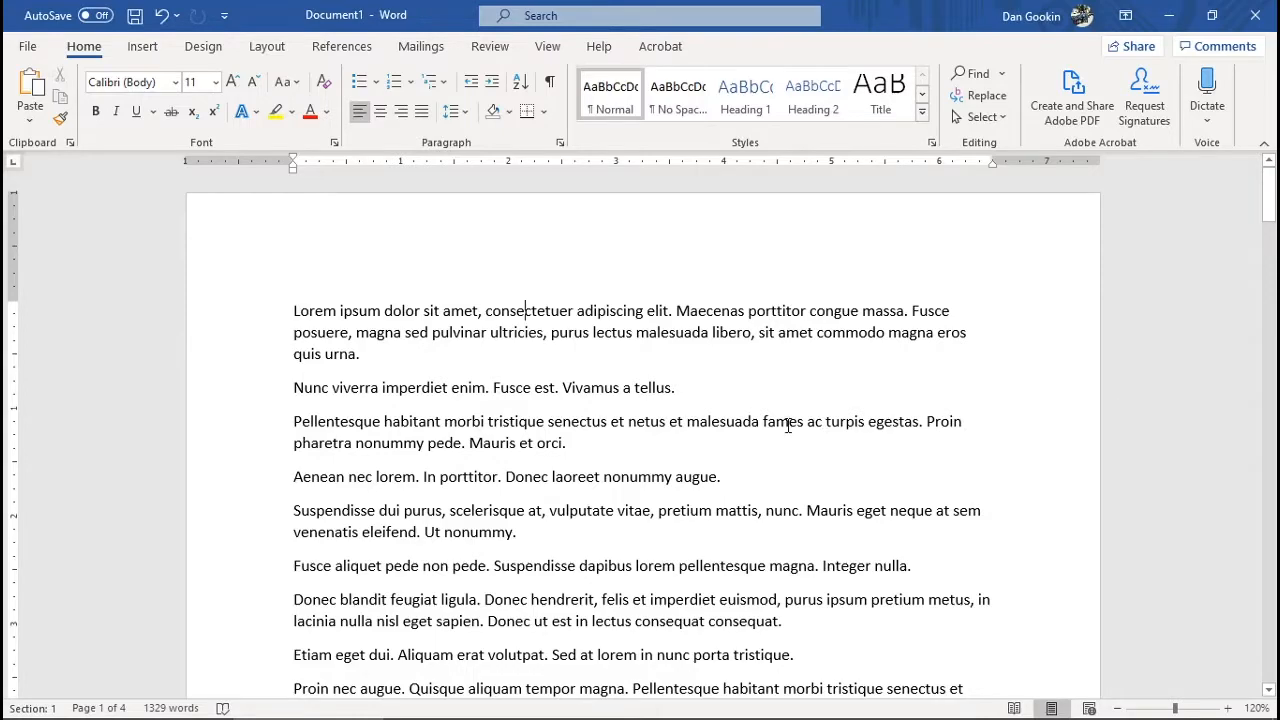
Enable Different Odd & Even Pages in the header and return to the odd page header
scroll("down", 3)
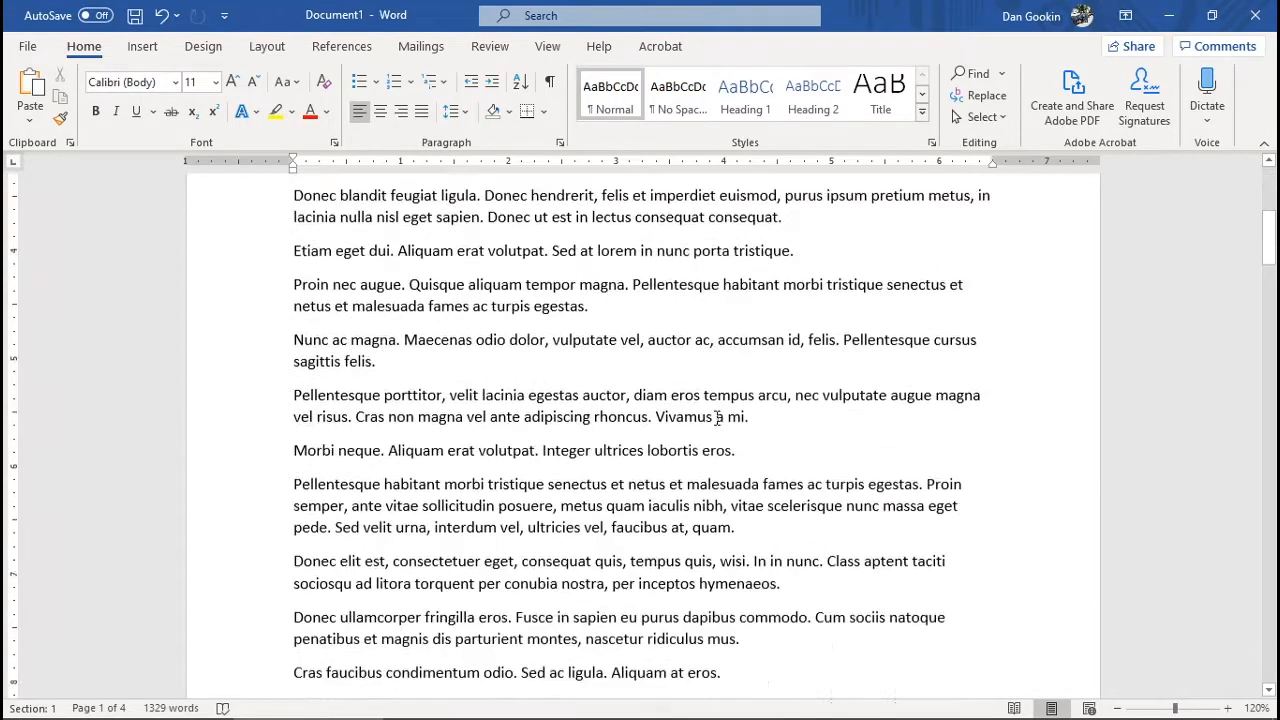
scroll("down", 3)
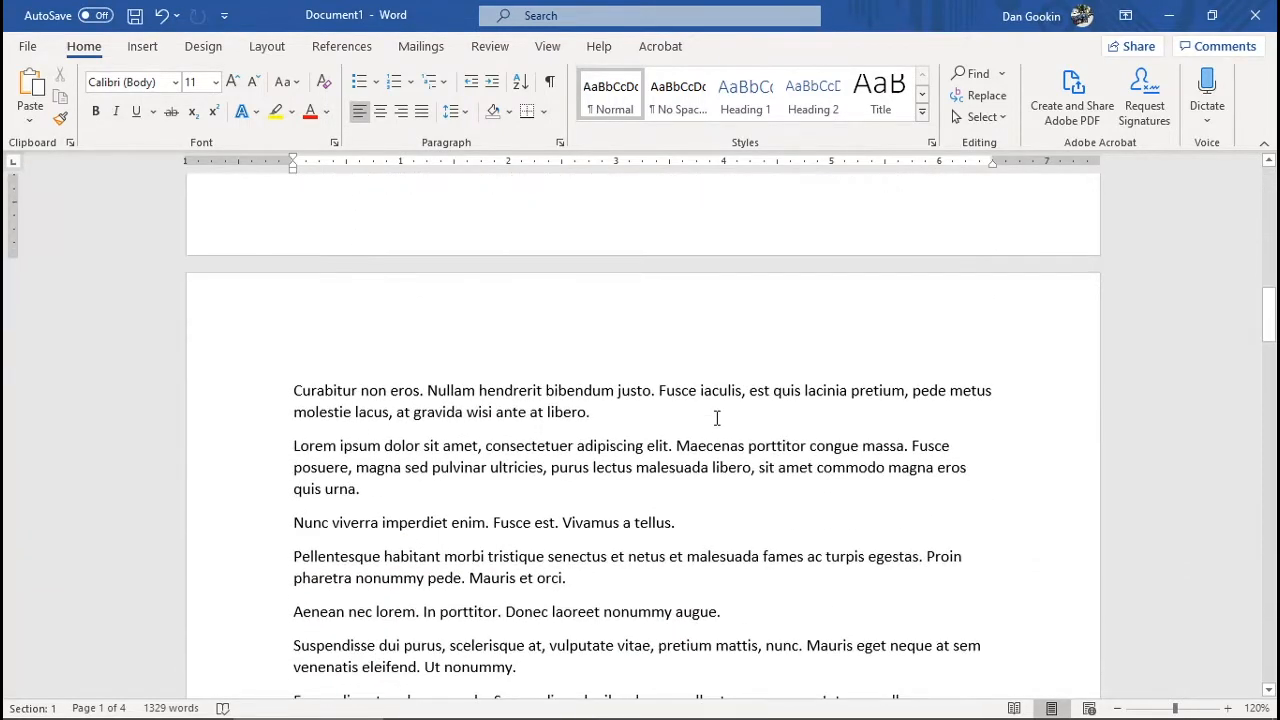
scroll("down", 3)
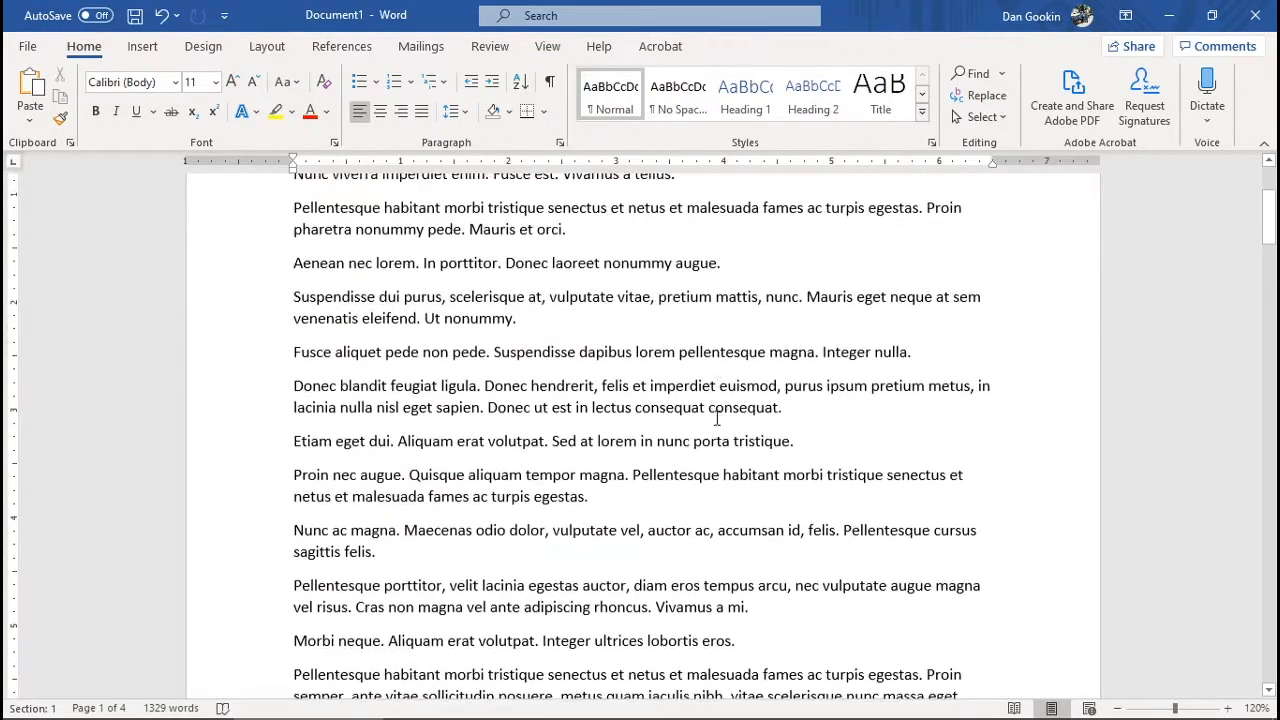
scroll("up", 3)
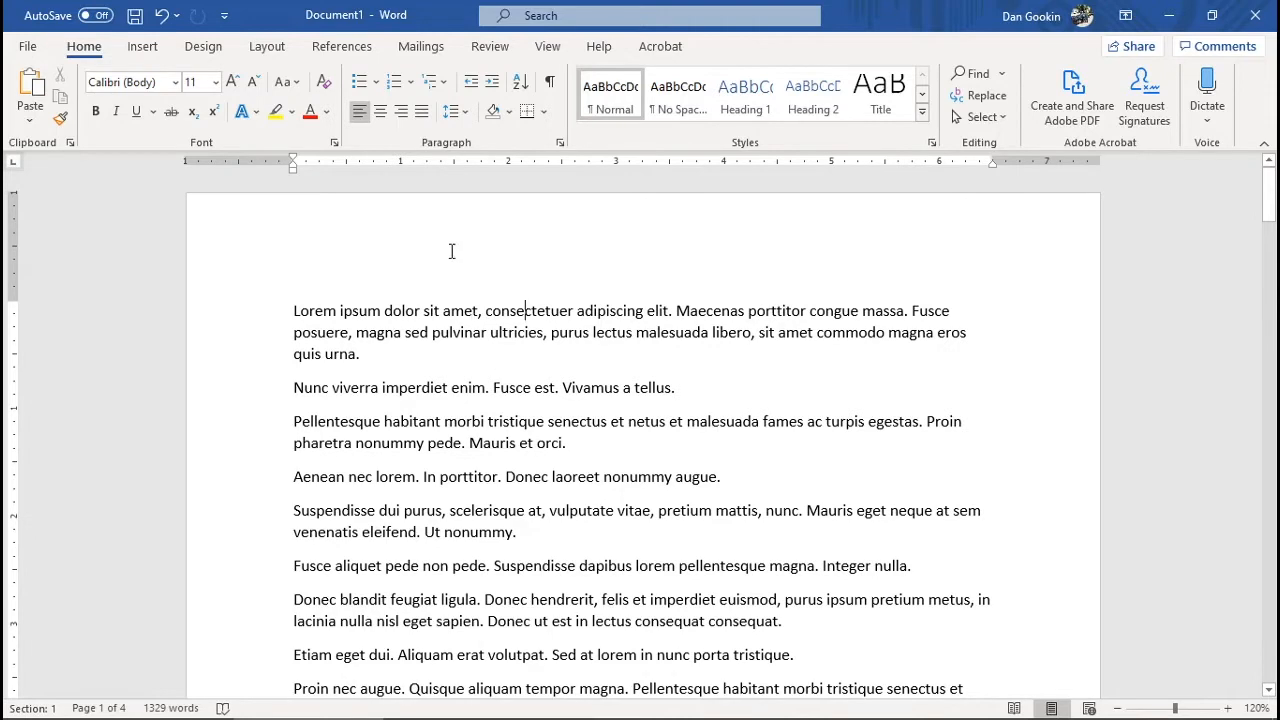
double_click(450, 250)
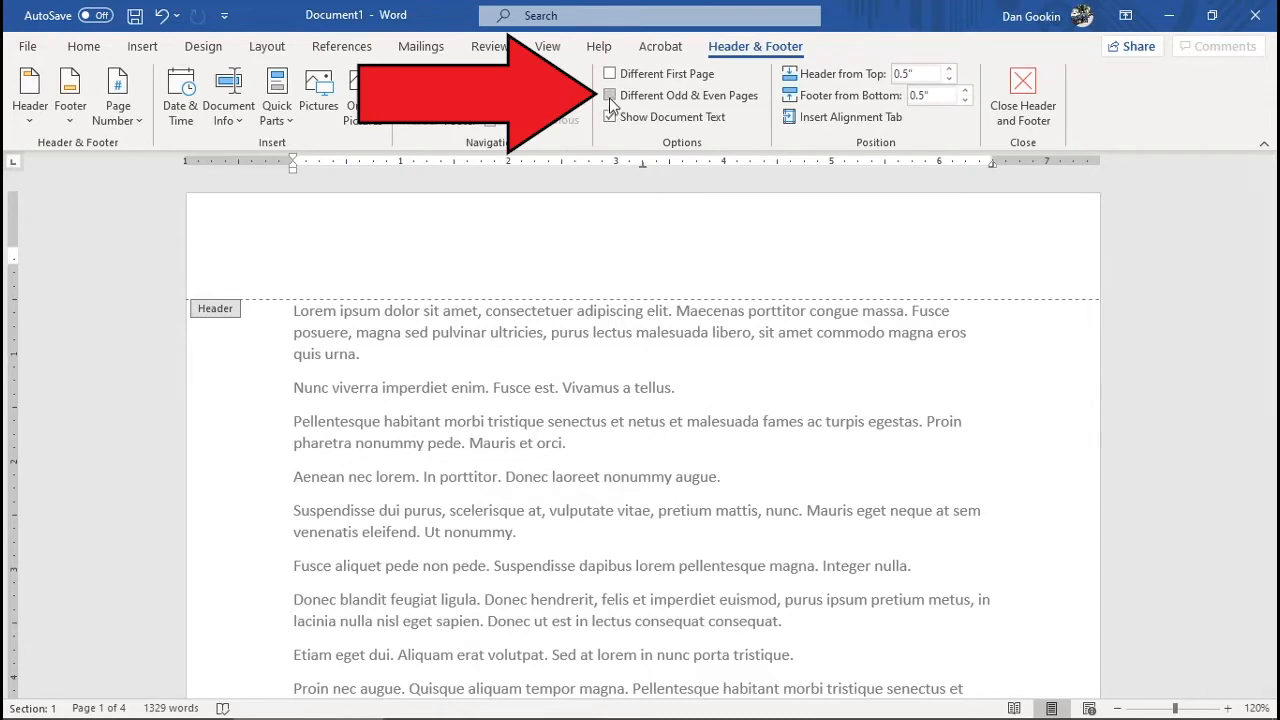
left_click(610, 96)
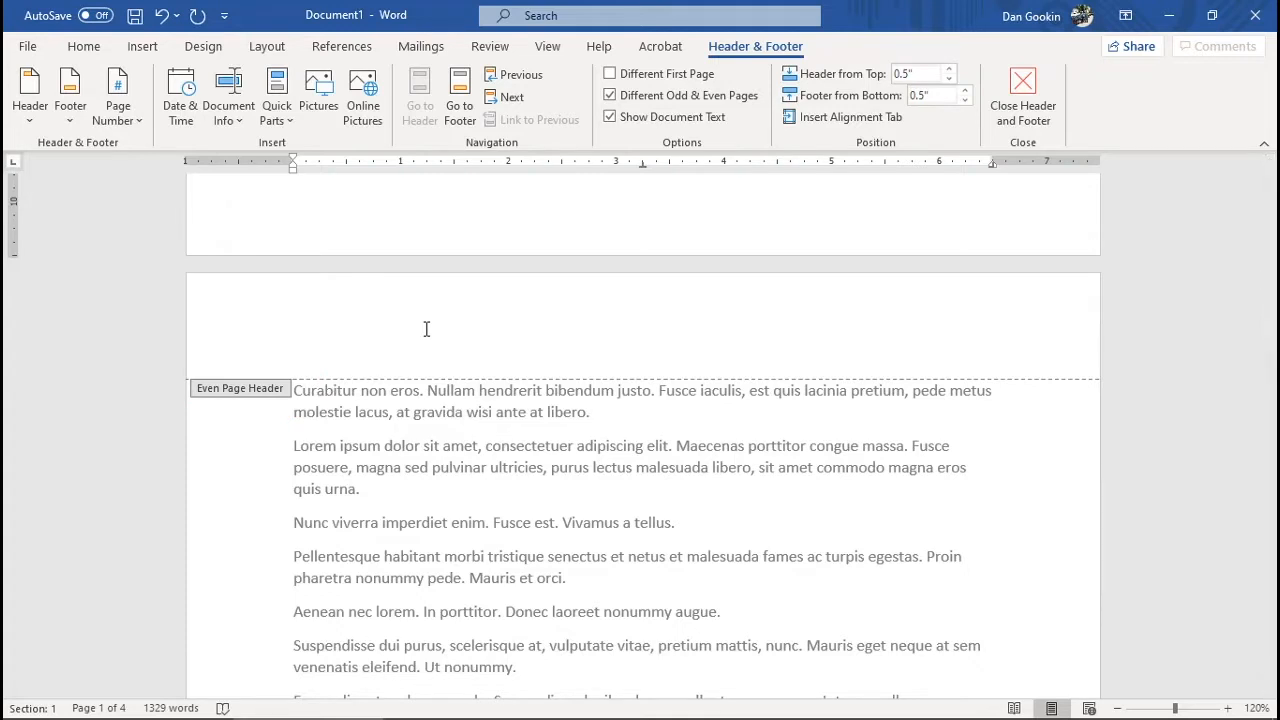
mouse_move(572, 328)
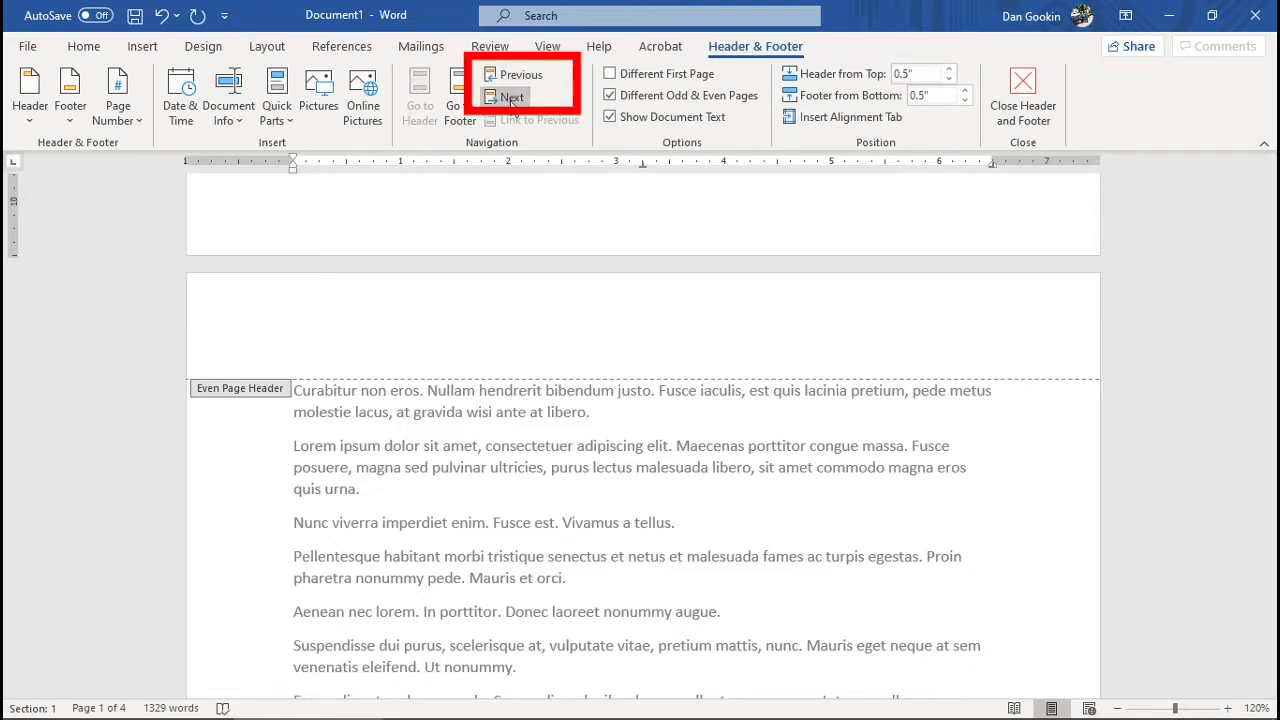
left_click(512, 96)
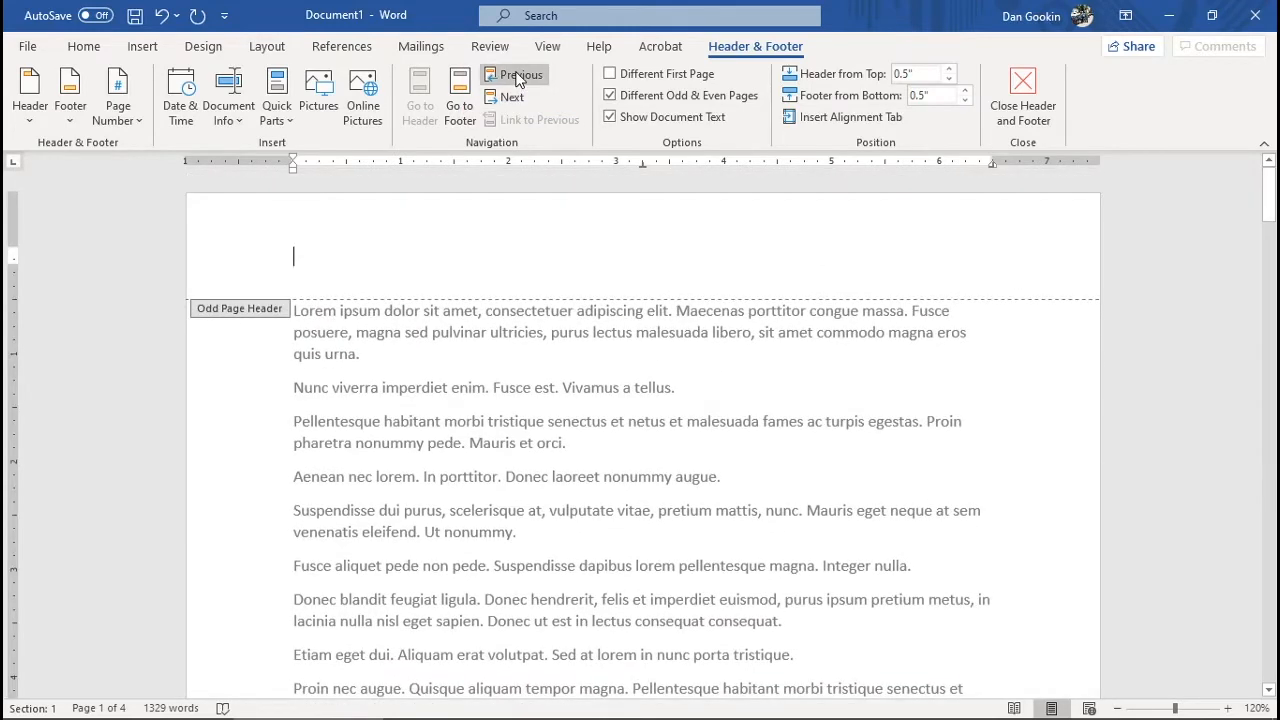
mouse_move(522, 264)
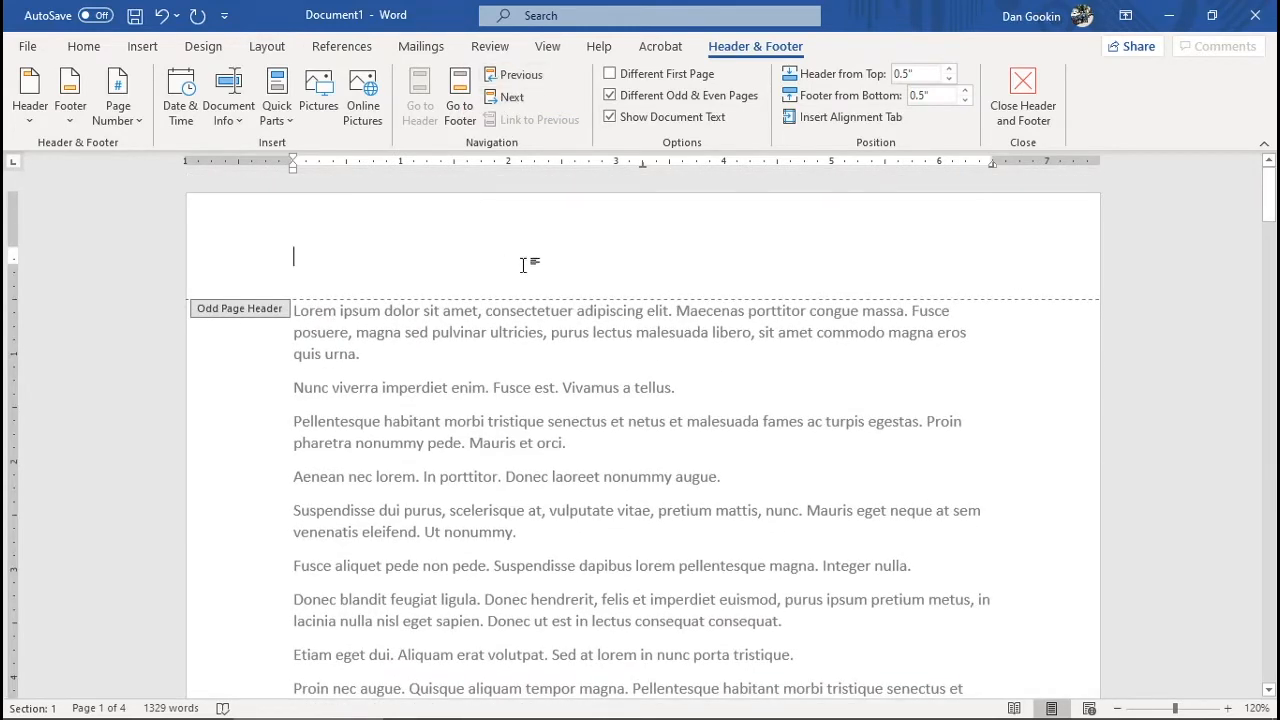
Centre the chapter title 'Not now, Vlad' in the odd page header
key("Tab")
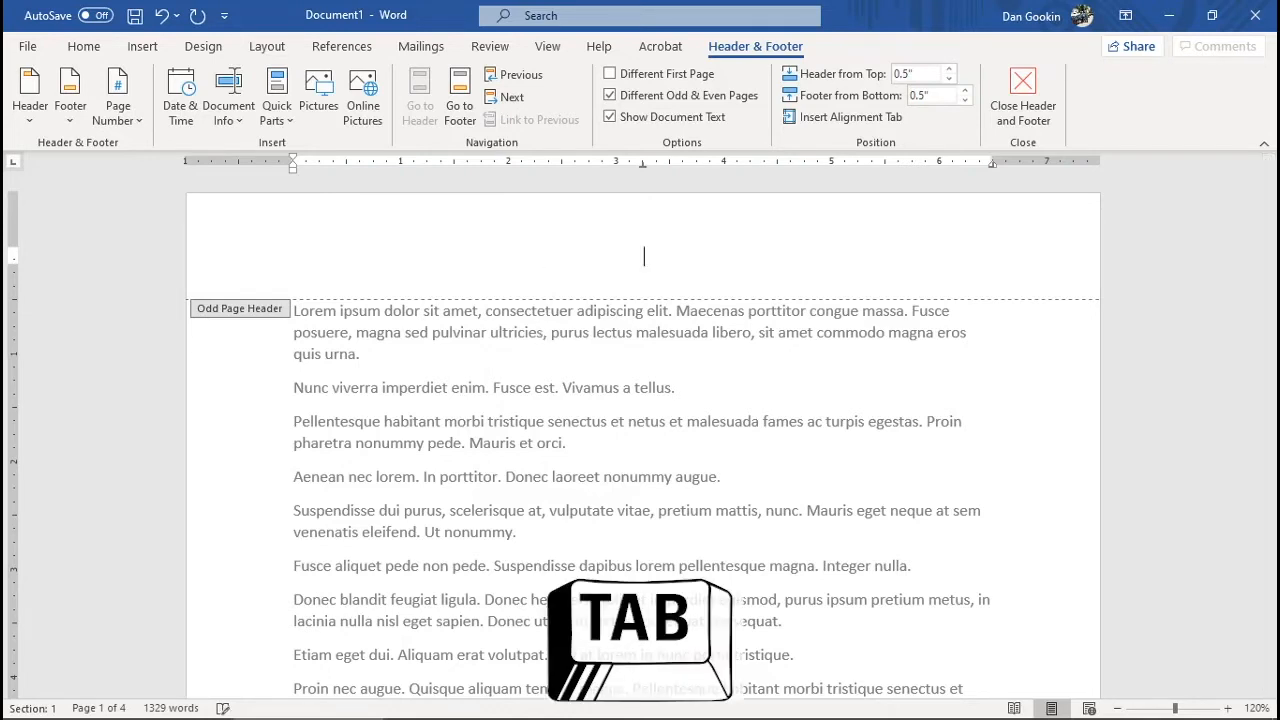
type("Not now, Vlad")
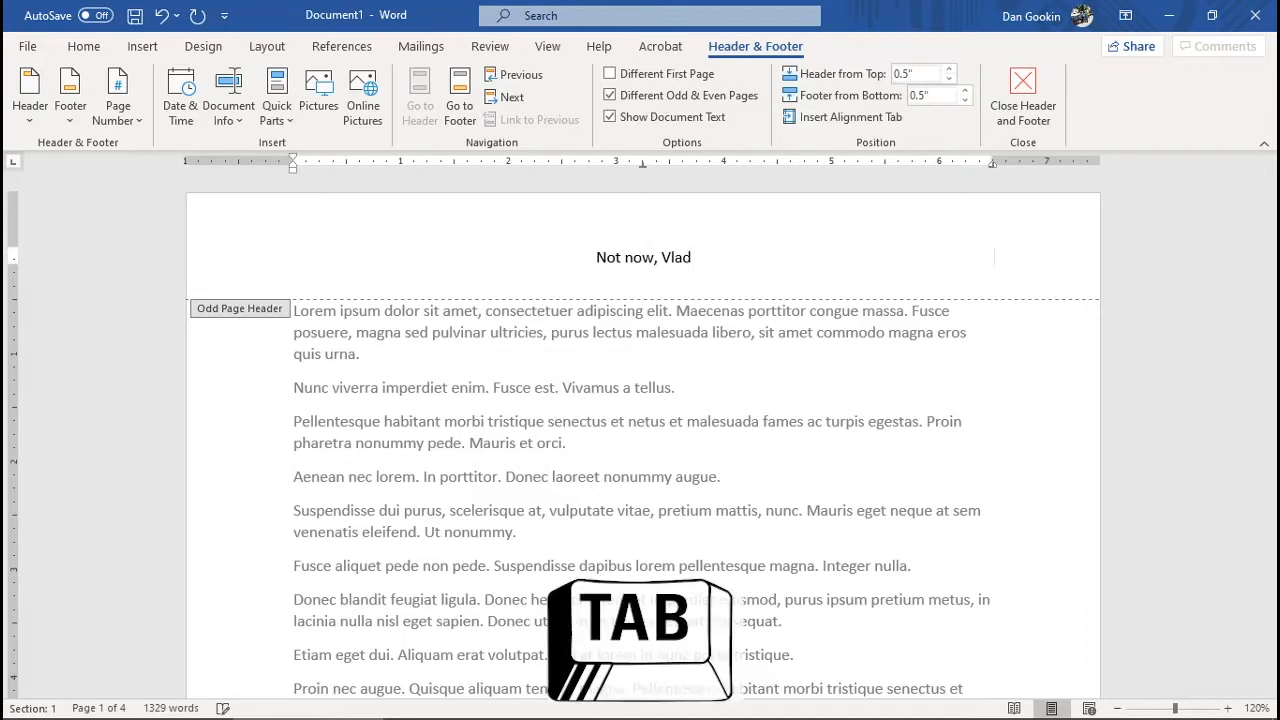
key("tab")
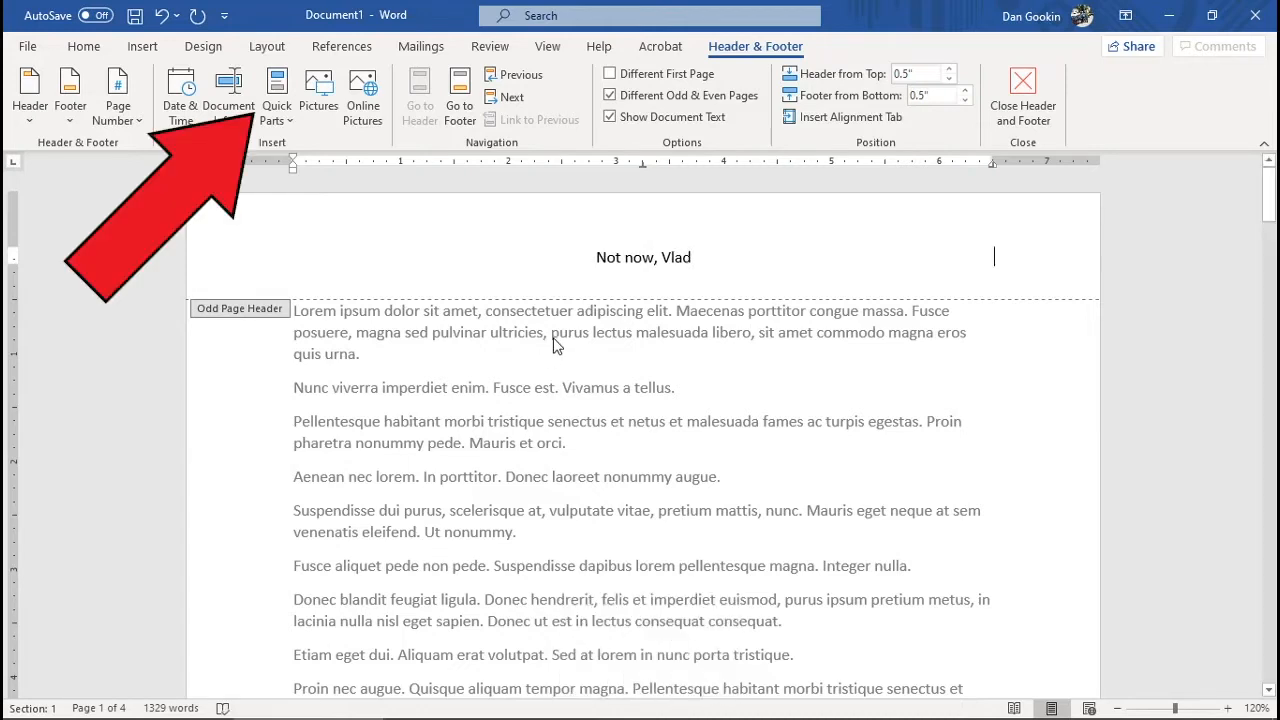
Insert a Page number field from the Numbering category at the right of the odd header
left_click(276, 96)
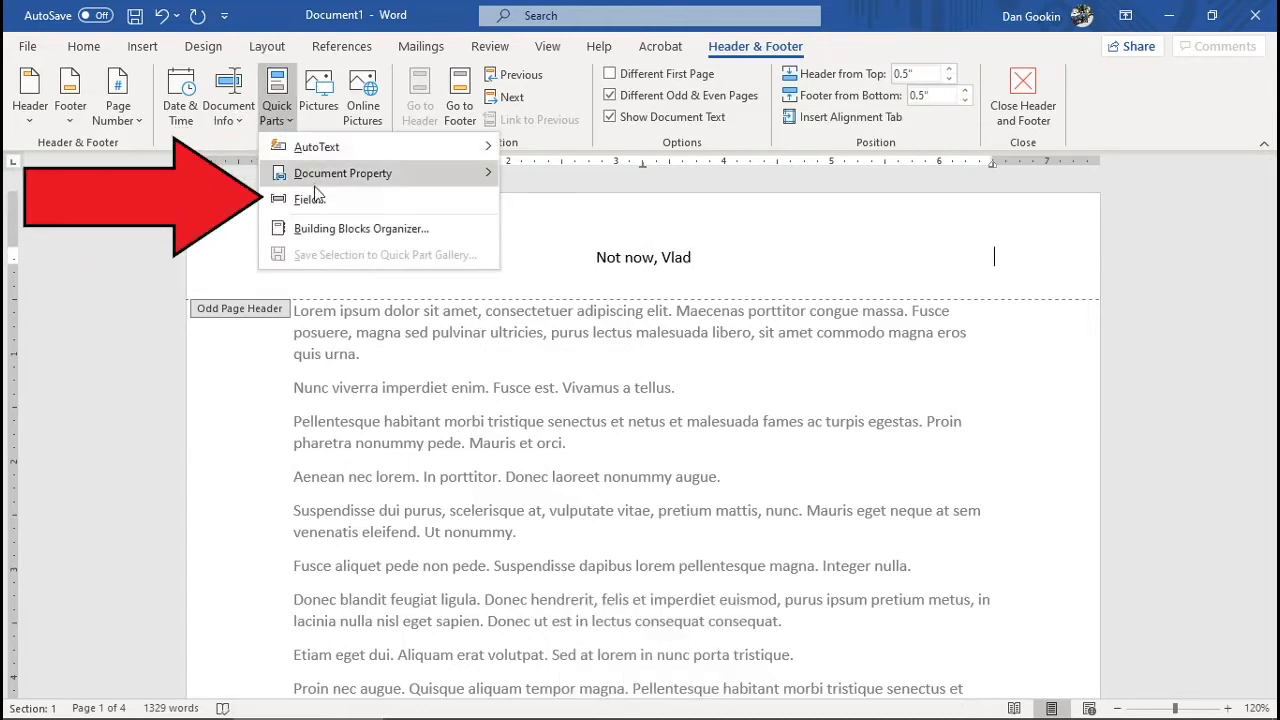
left_click(308, 198)
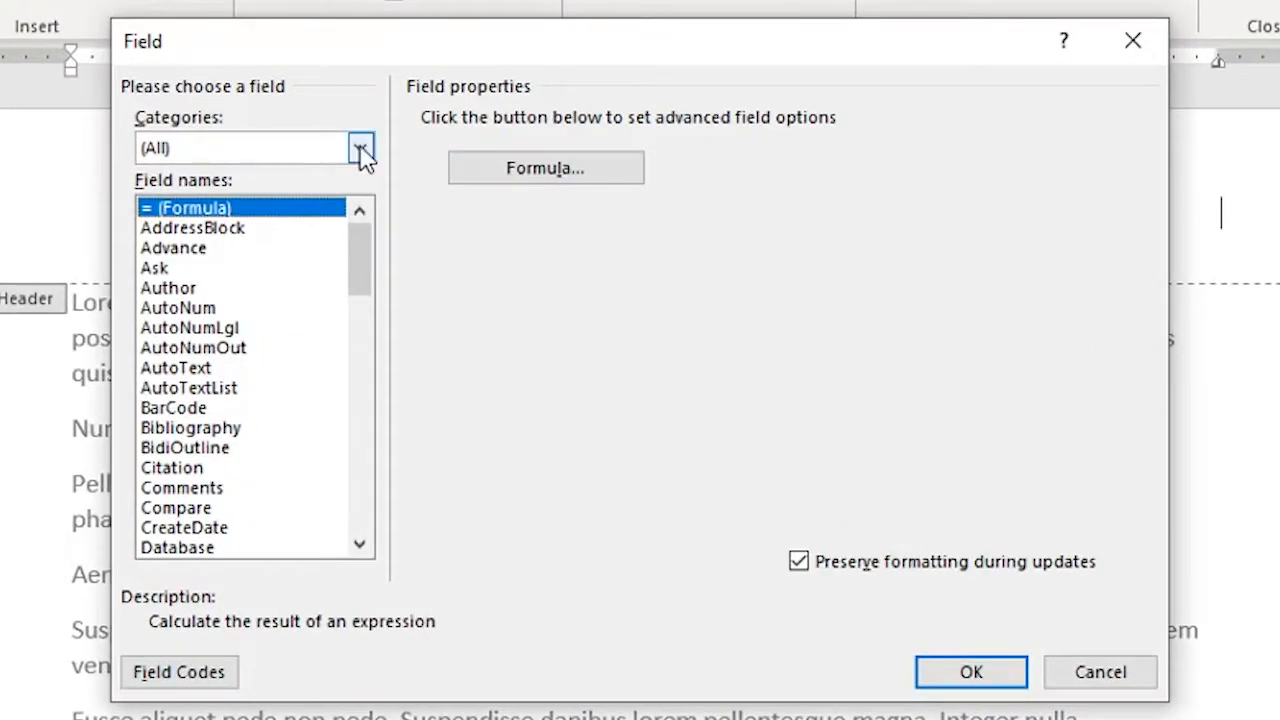
left_click(360, 148)
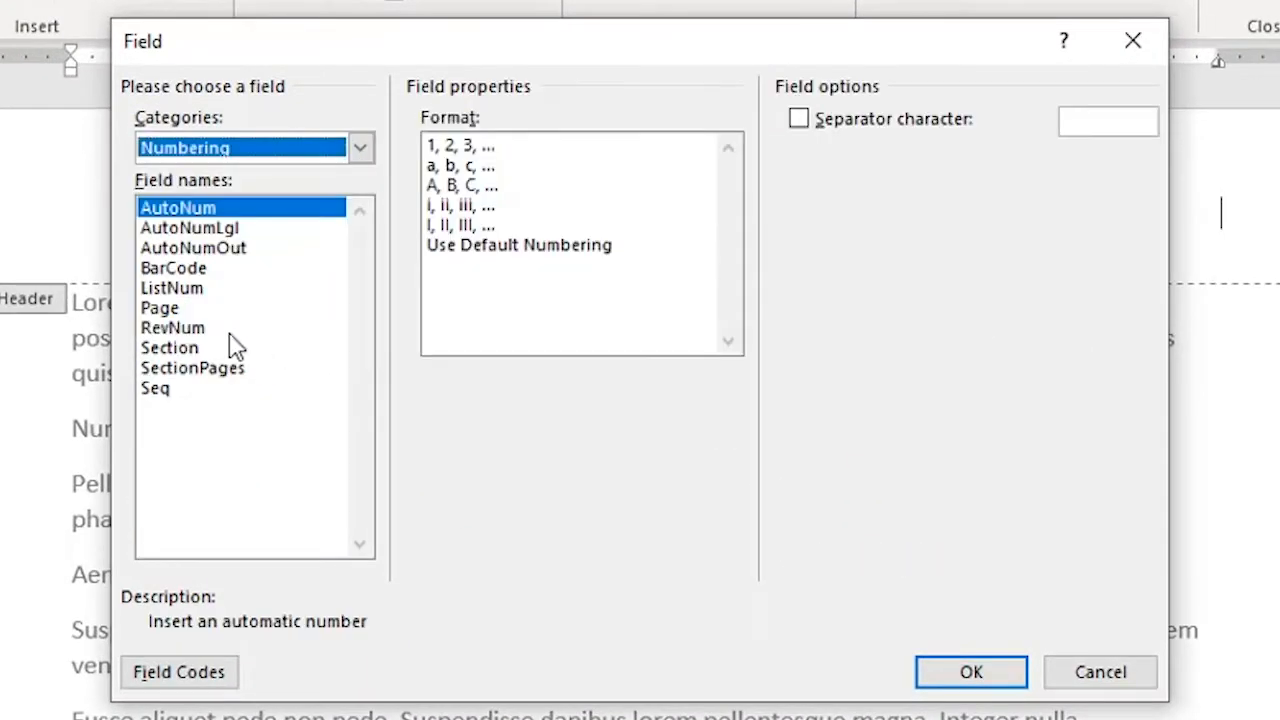
left_click(160, 308)
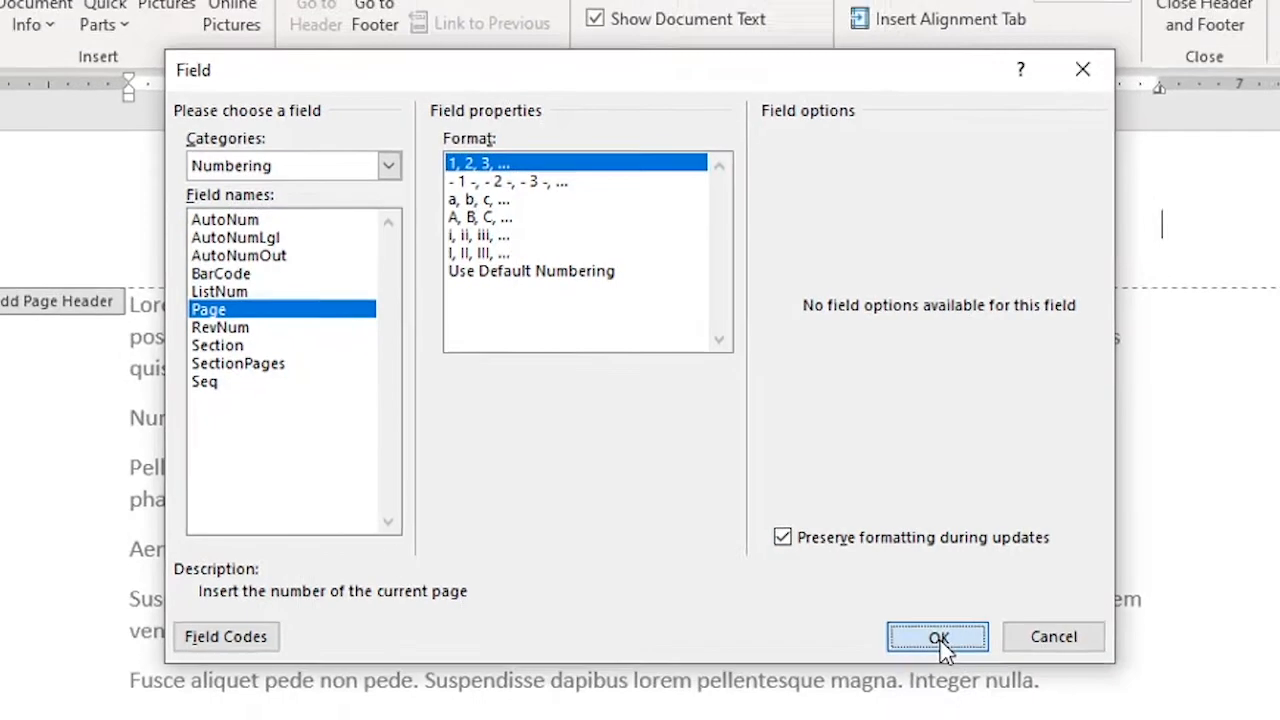
left_click(936, 636)
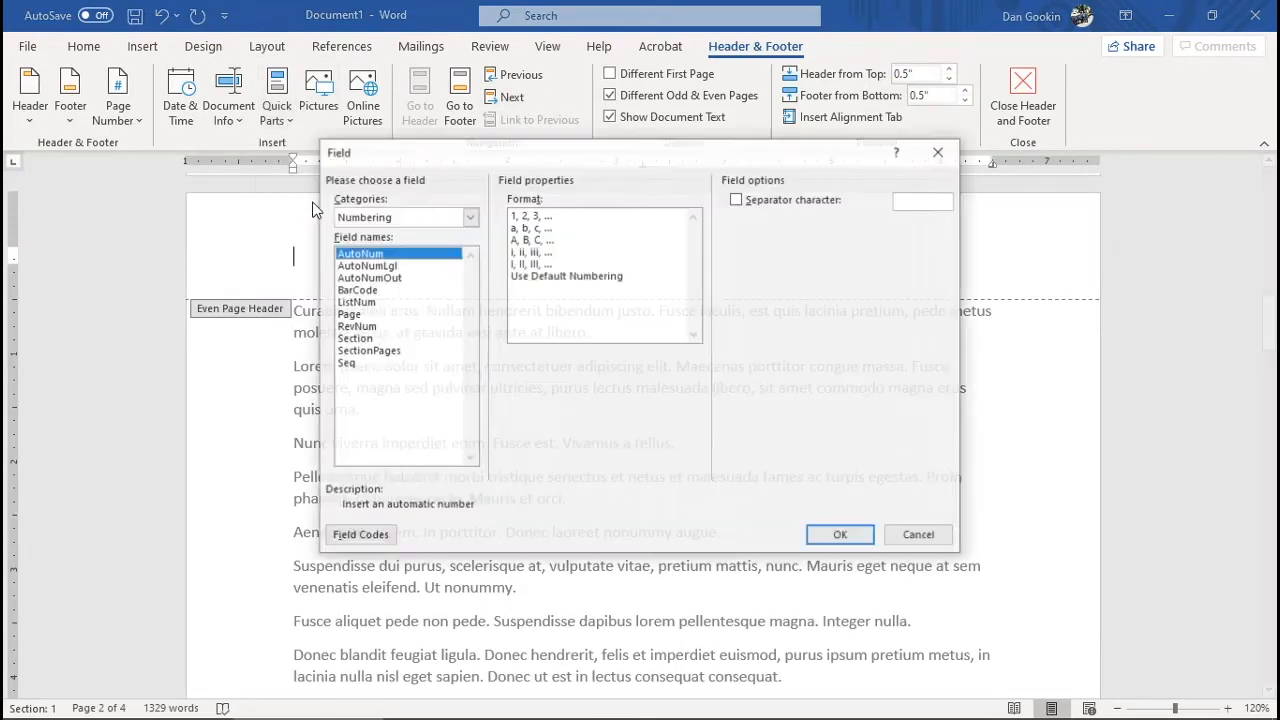
Insert the Page field at left of the even header and add the book title 'Vampires Suck!'
left_click(348, 312)
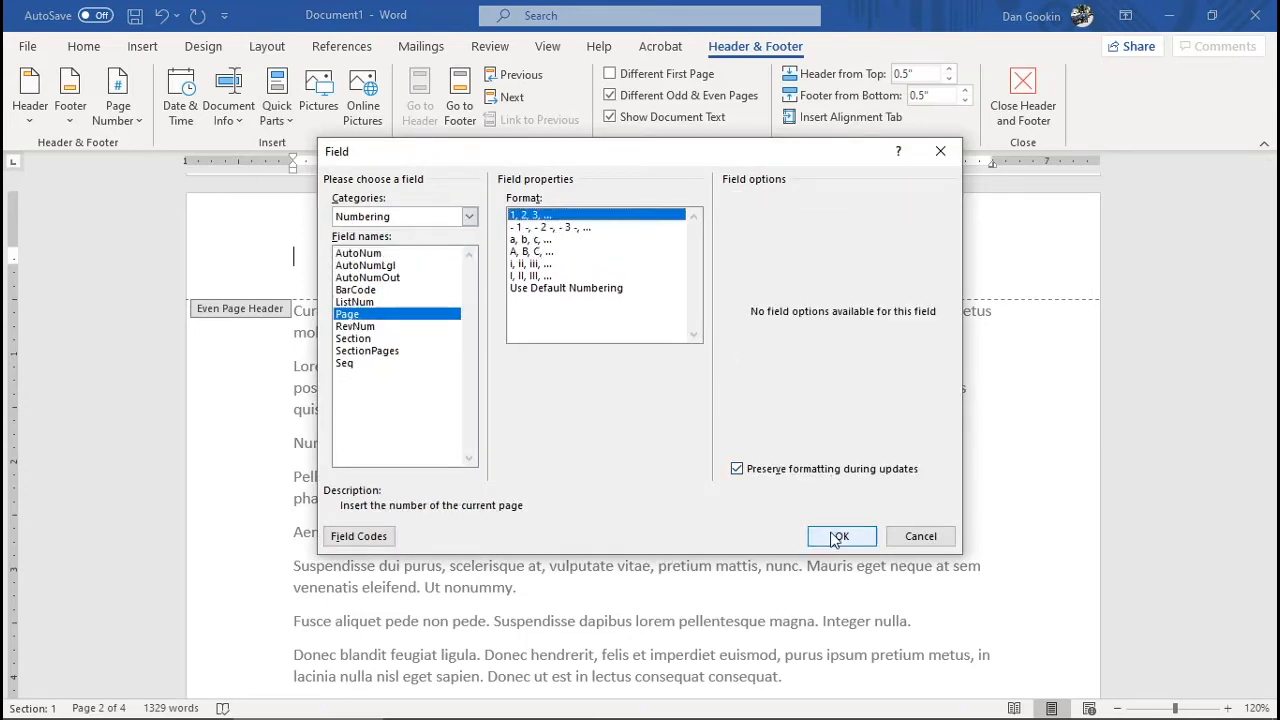
left_click(840, 536)
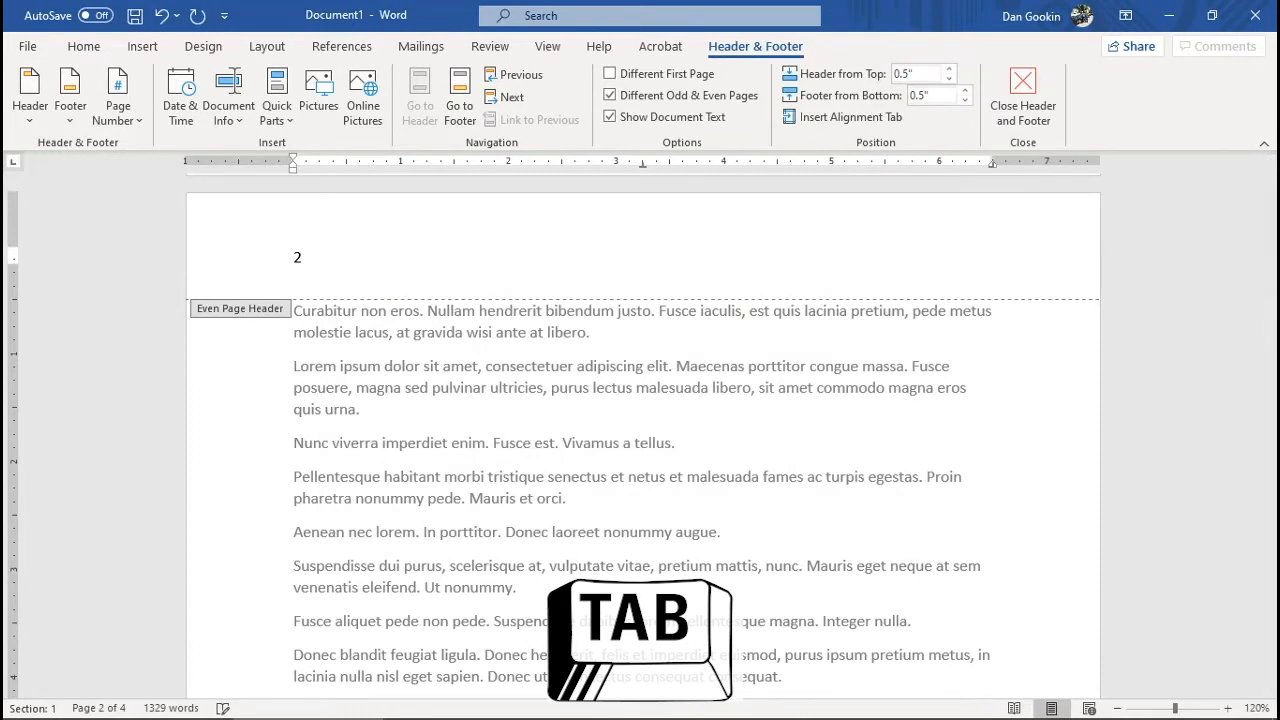
type("Vampires")
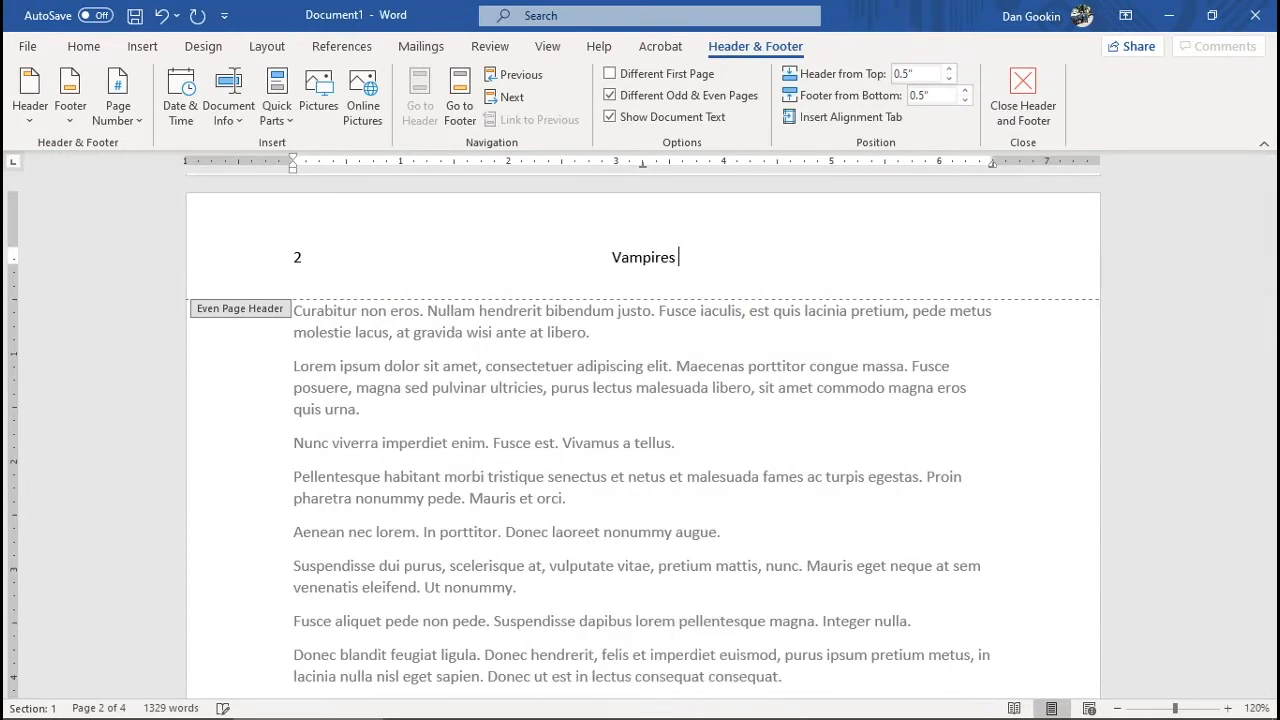
type("Suck!")
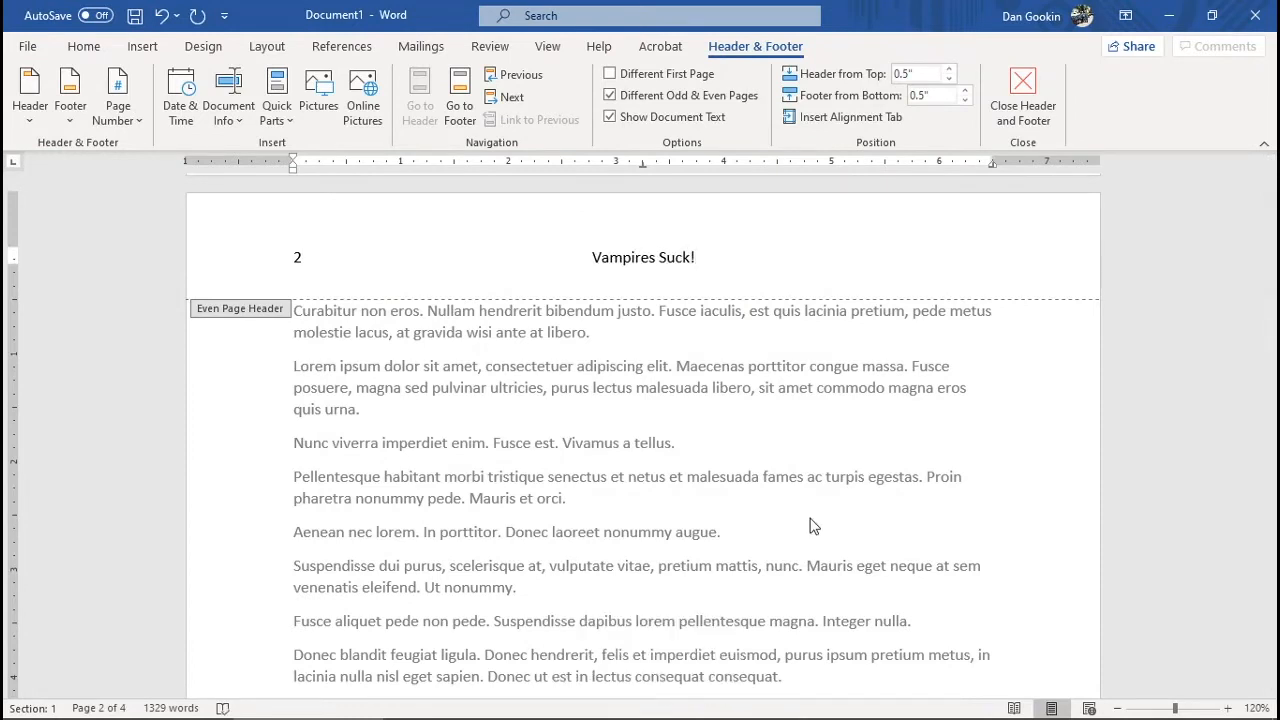
left_click(1024, 96)
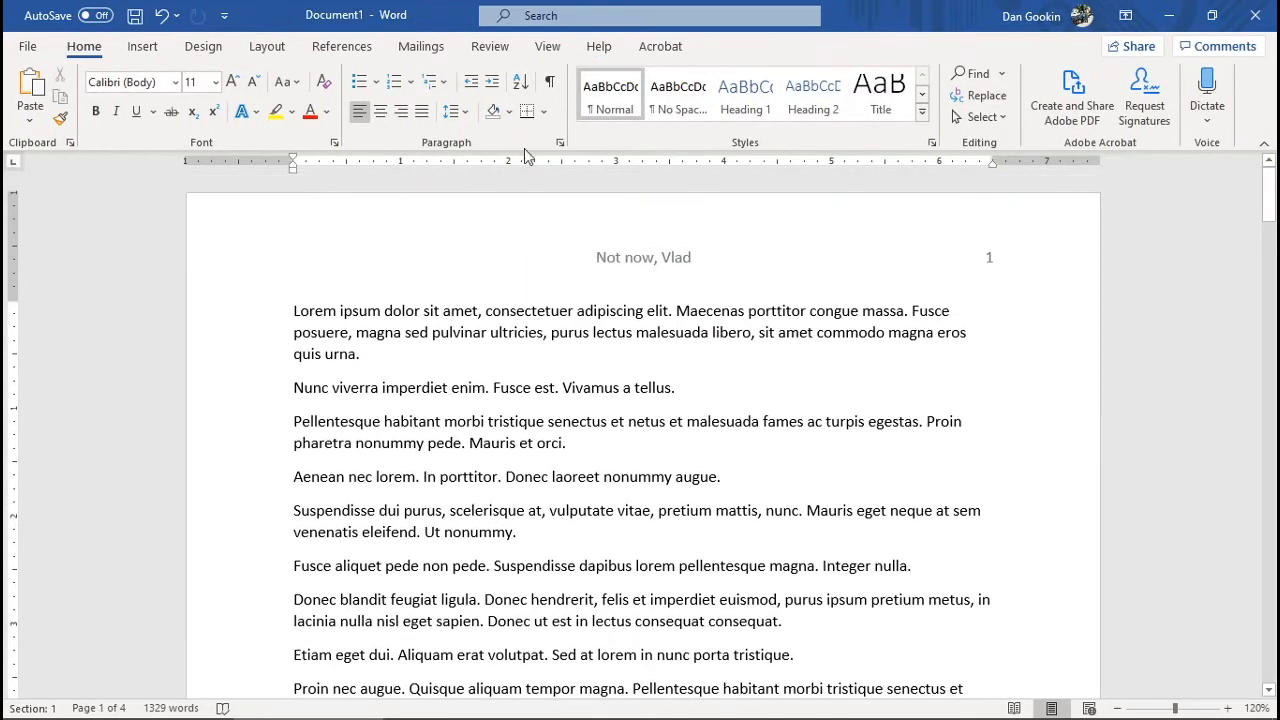
View the pages Side to Side to compare both headers, then return to the Vertical layout
left_click(548, 46)
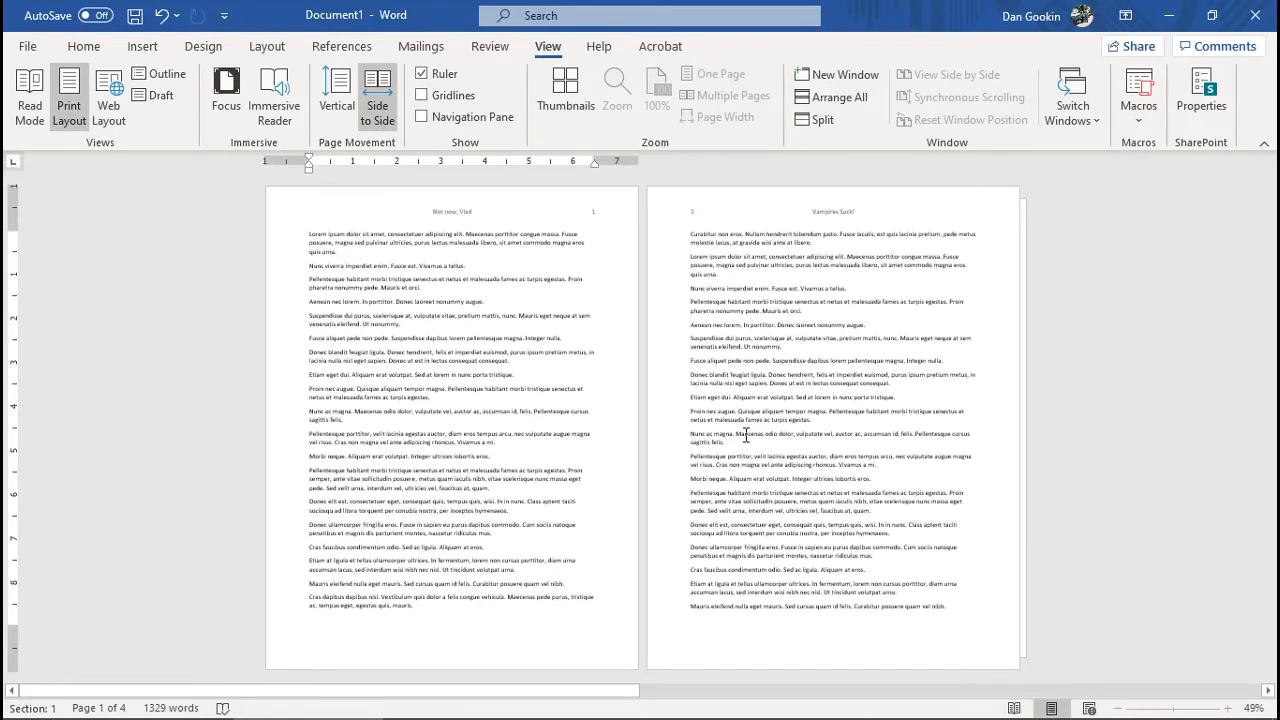
scroll("down", 3)
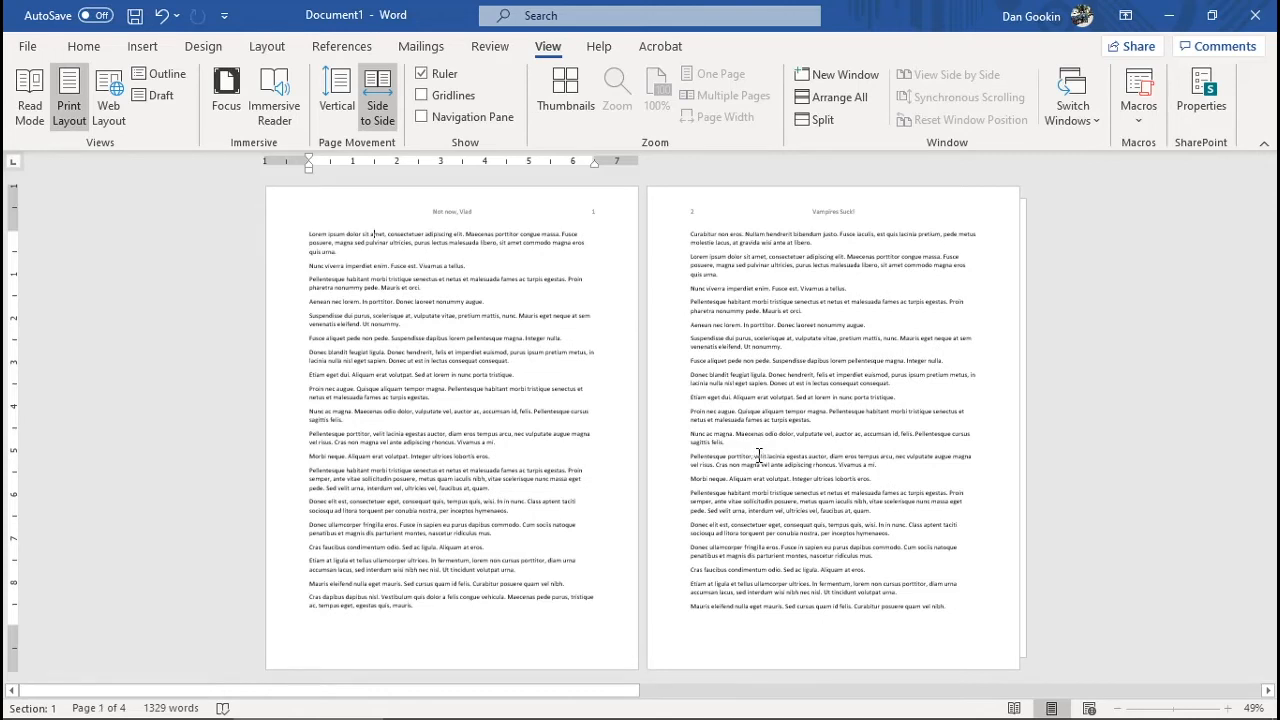
scroll("right", 3)
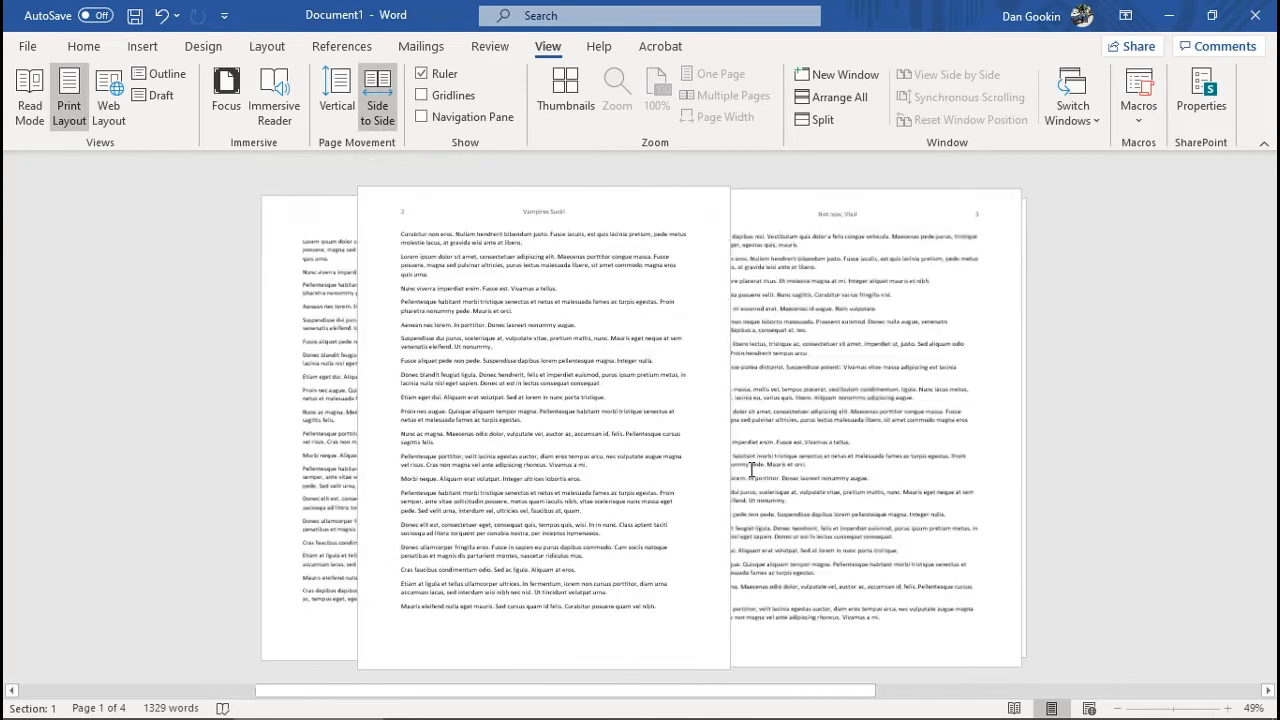
scroll("down", 3)
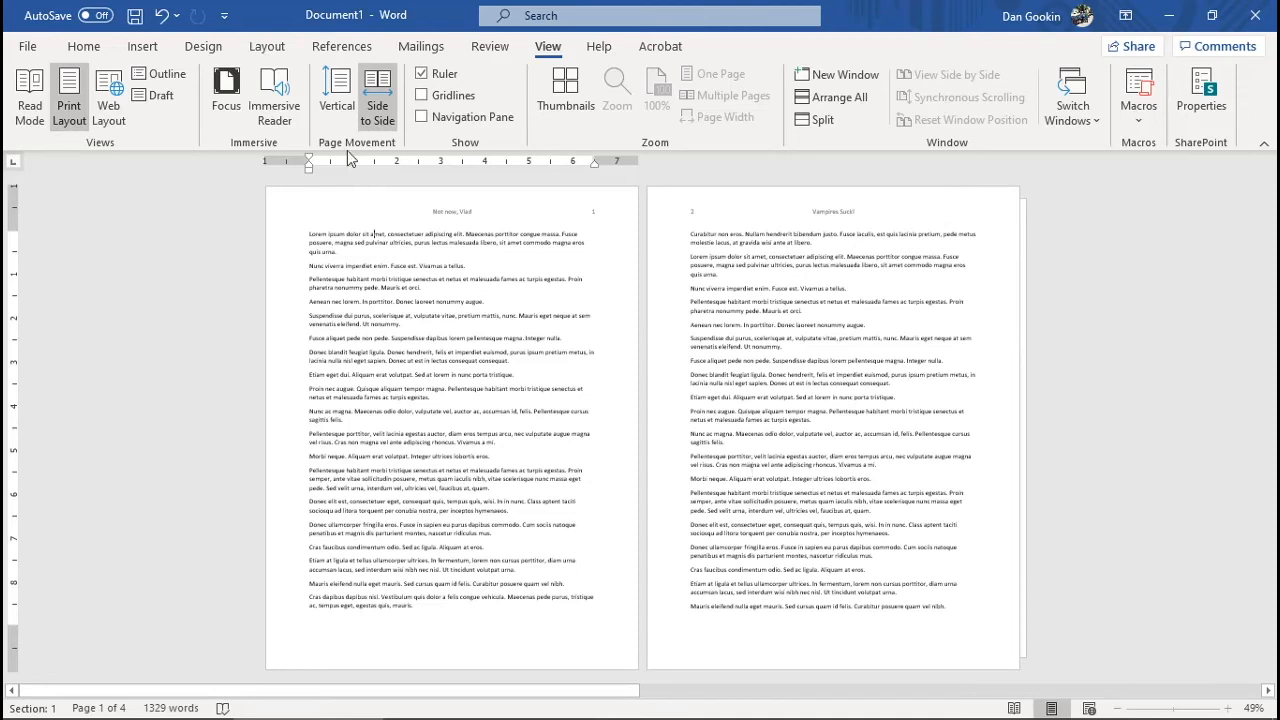
left_click(336, 90)
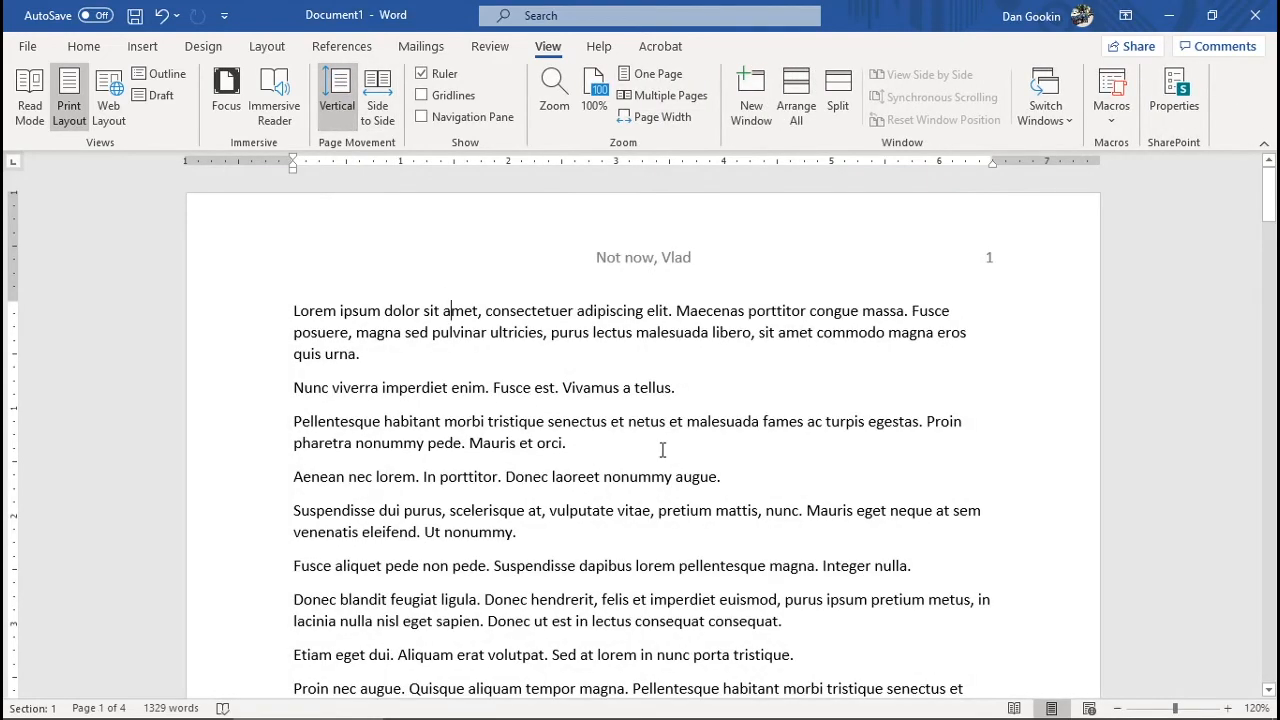